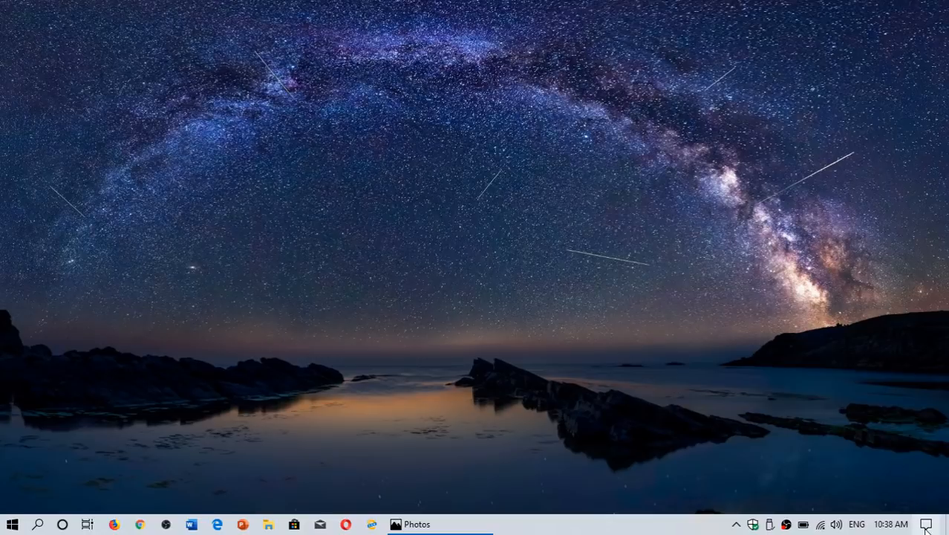
- Reach Programs and Features via Settings > Apps and open 'Turn Windows features on or off'
{"action": "left_click", "coordinate": [927, 523]}
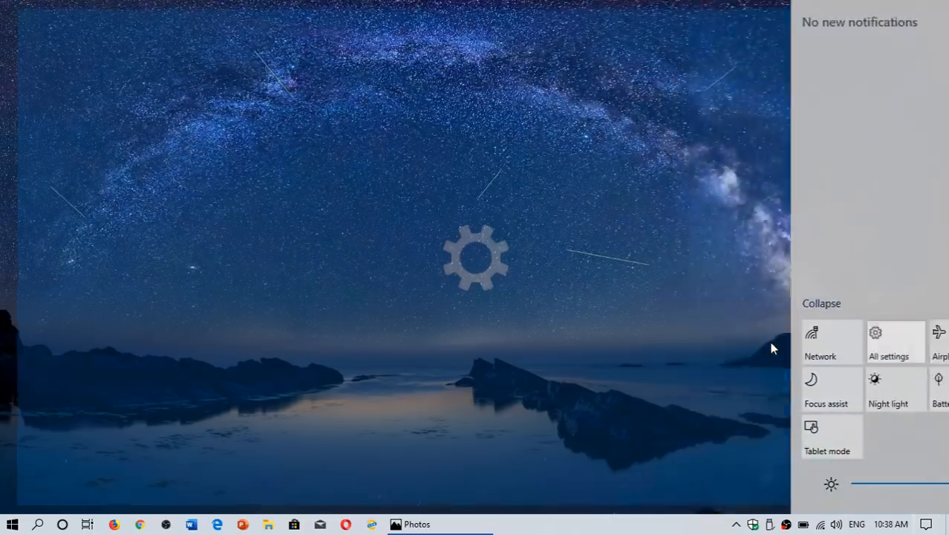
{"action": "left_click", "coordinate": [888, 341]}
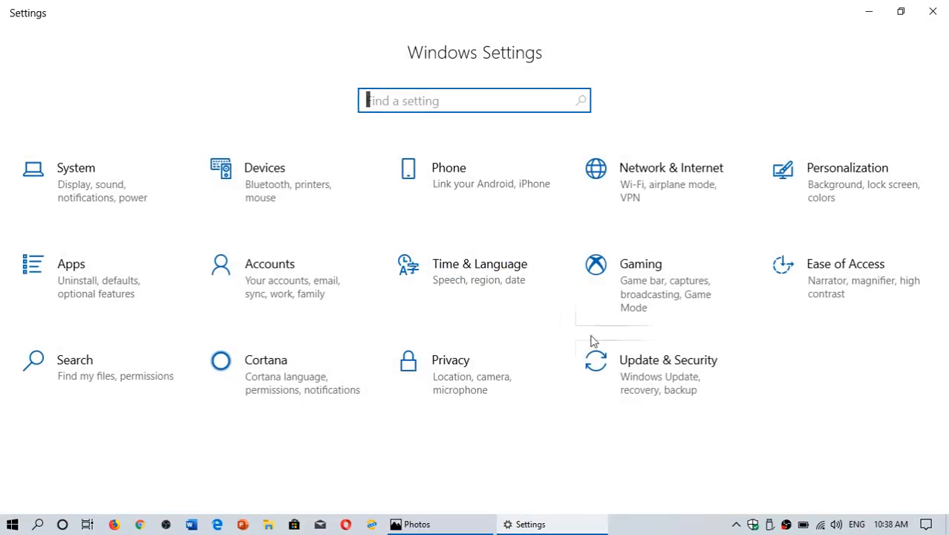
{"action": "left_click", "coordinate": [71, 264]}
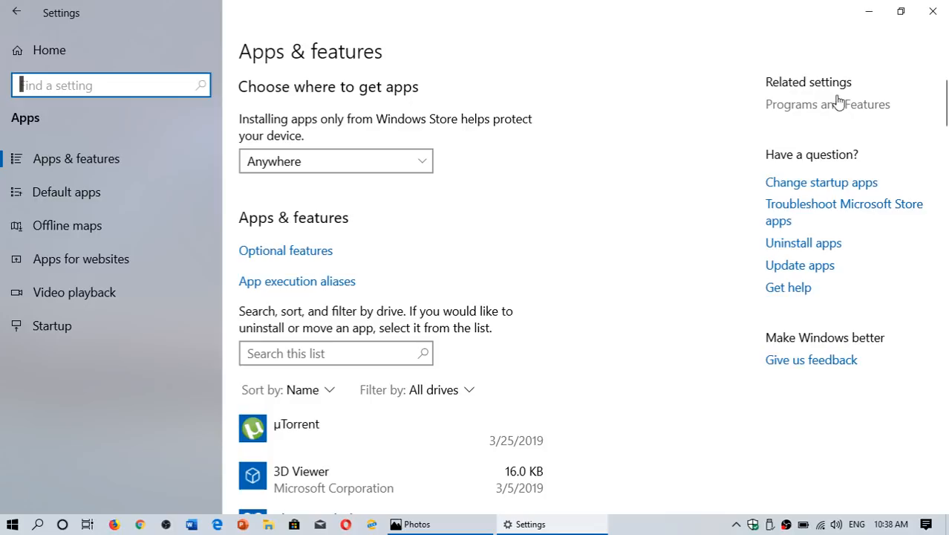
{"action": "left_click", "coordinate": [828, 104]}
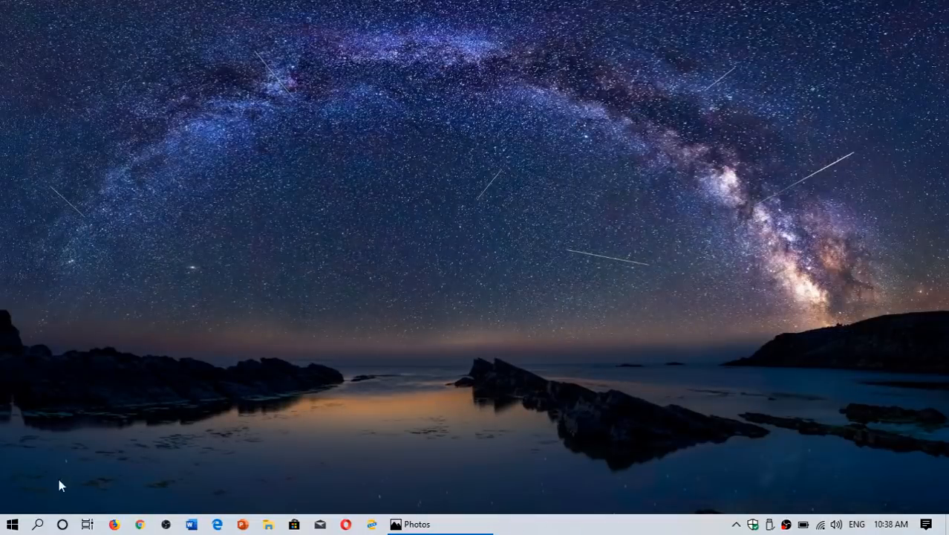
{"action": "type", "text": "co"}
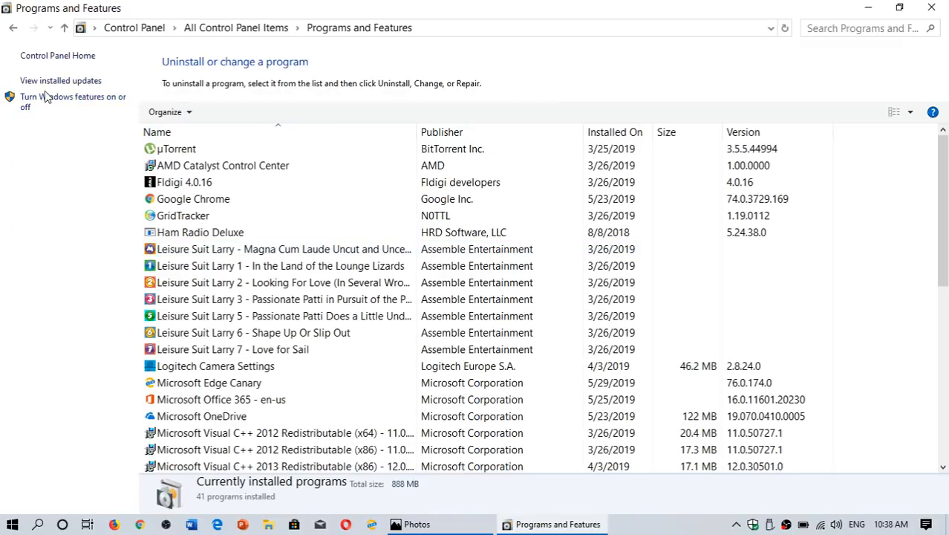
{"action": "left_click", "coordinate": [59, 101]}
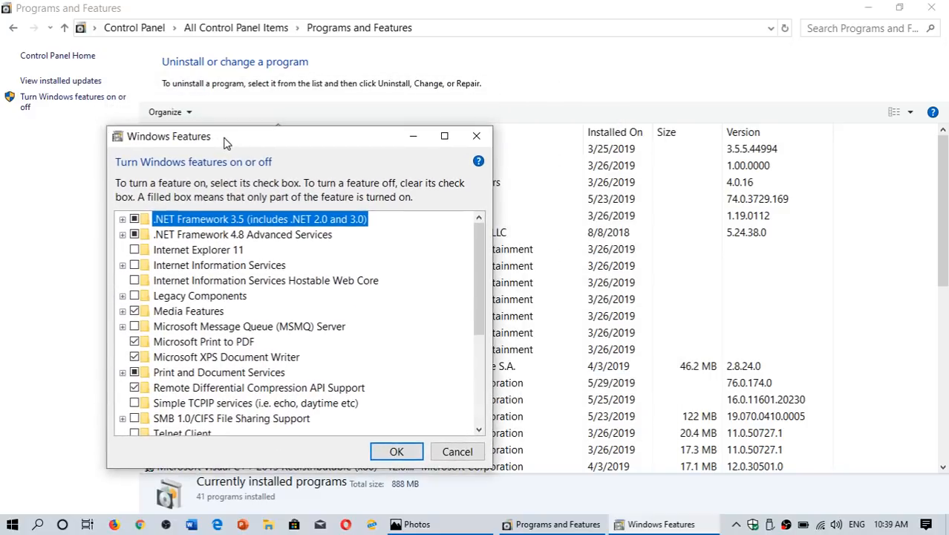
{"action": "mouse_move", "coordinate": [412, 267]}
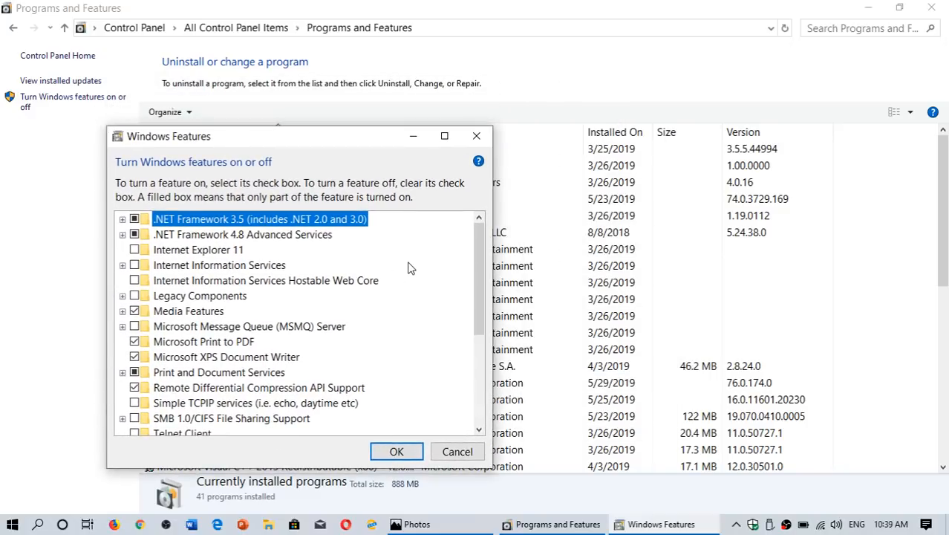
{"action": "scroll", "scroll_direction": "down", "scroll_amount": 3}
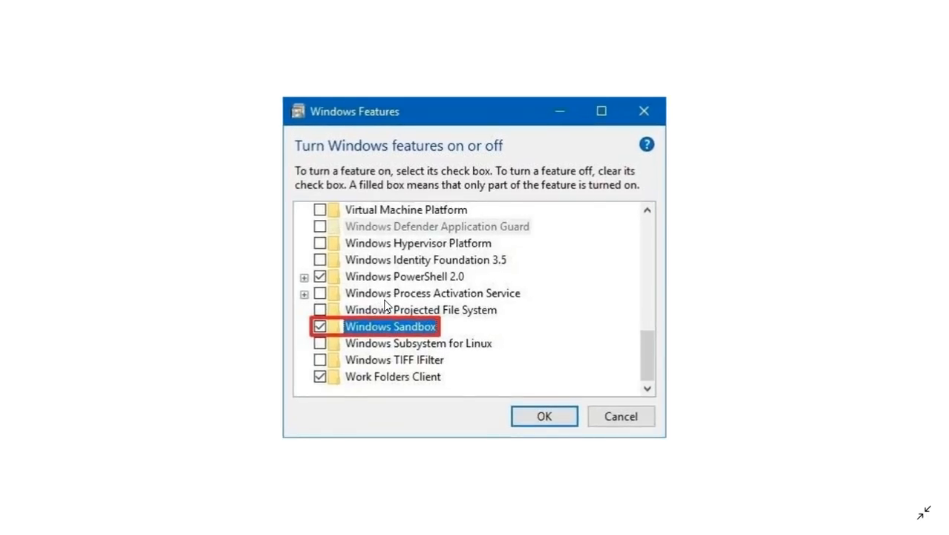
{"action": "mouse_move", "coordinate": [417, 343]}
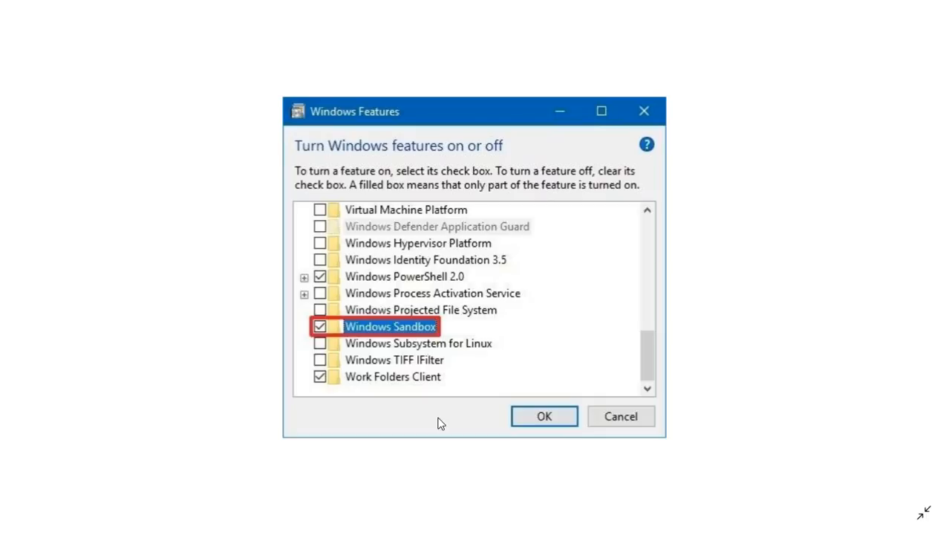
{"action": "mouse_move", "coordinate": [647, 90]}
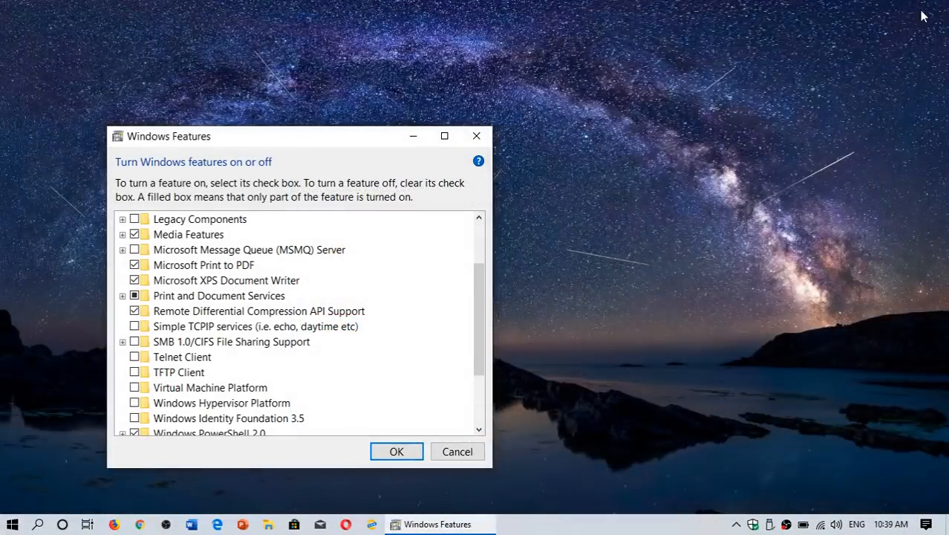
- Dismiss the Windows Features dialog and search for 'sandbox' from the taskbar
{"action": "left_click", "coordinate": [457, 452]}
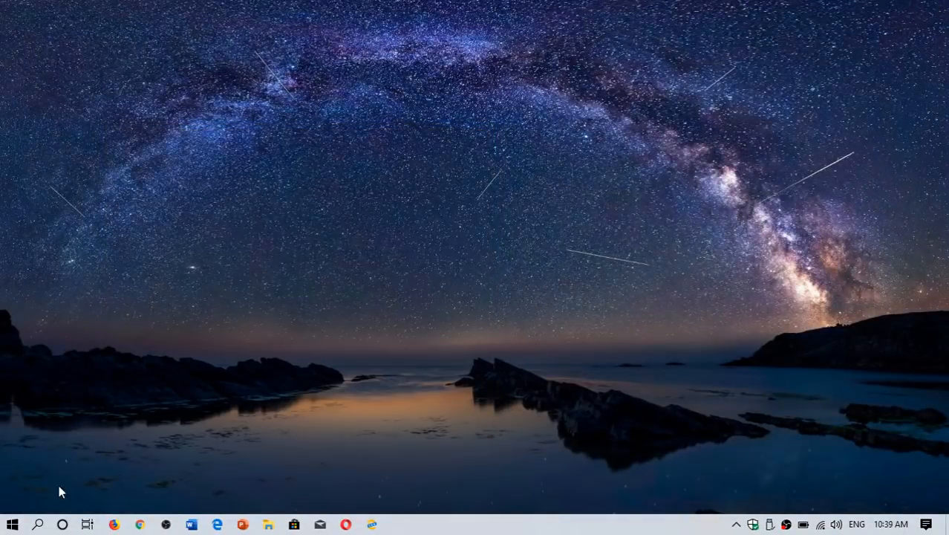
{"action": "left_click", "coordinate": [39, 523]}
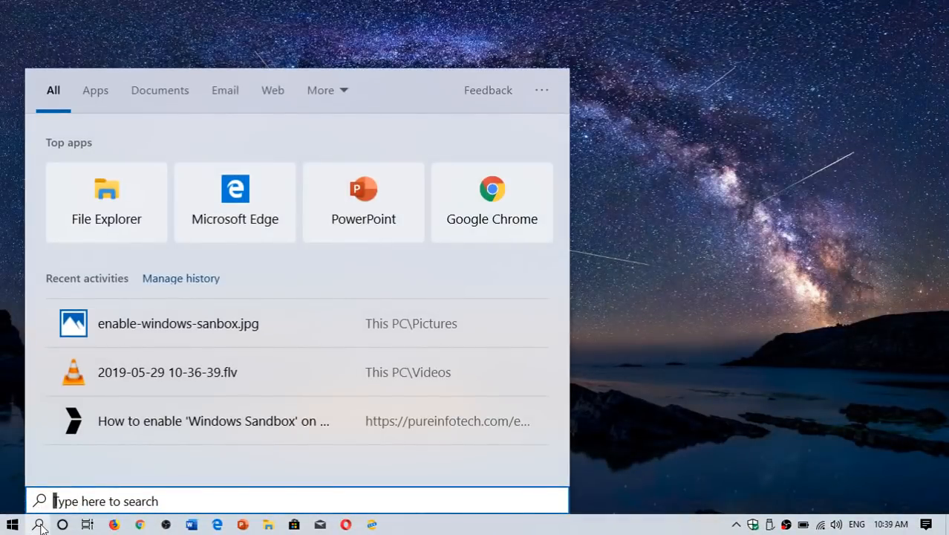
{"action": "type", "text": "sandbox"}
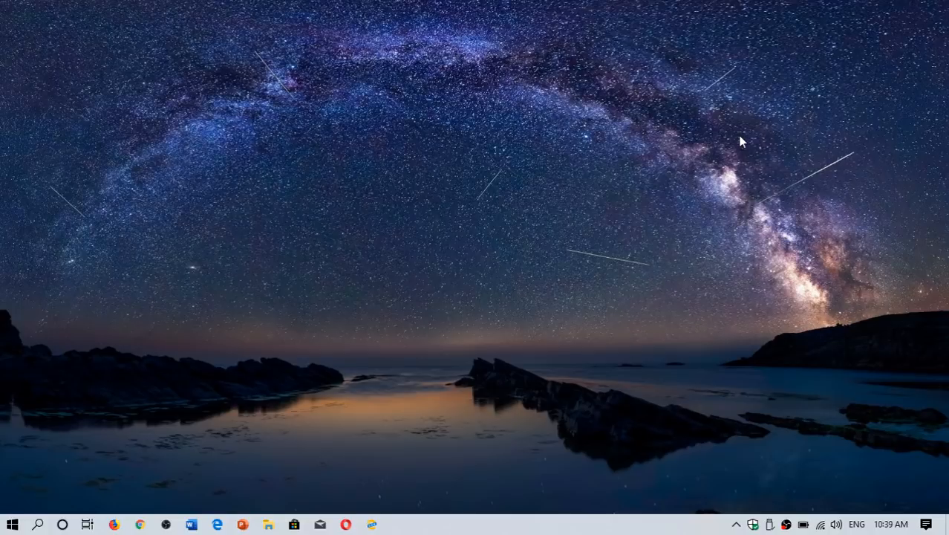
{"action": "mouse_move", "coordinate": [149, 324]}
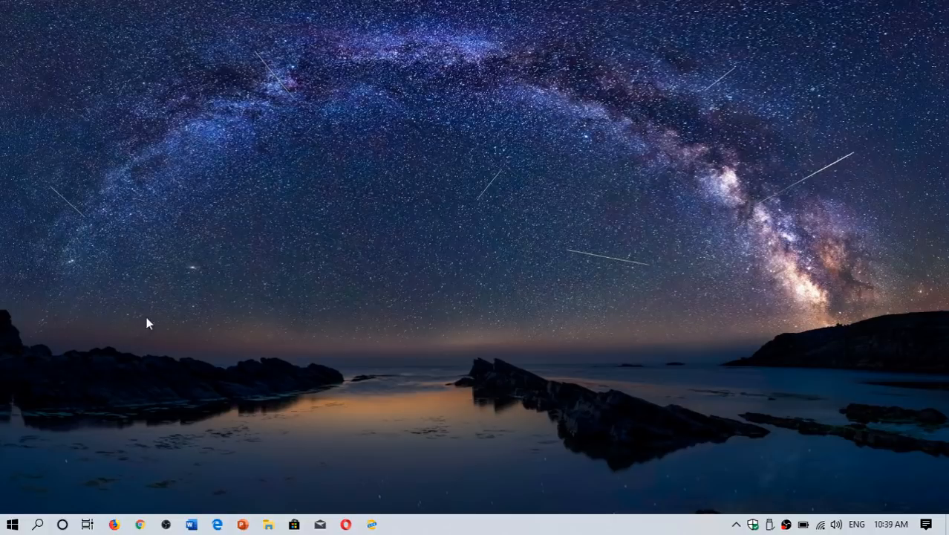
- Scroll through the Start app list, close it, and search for 'sandbo'
{"action": "left_click", "coordinate": [11, 523]}
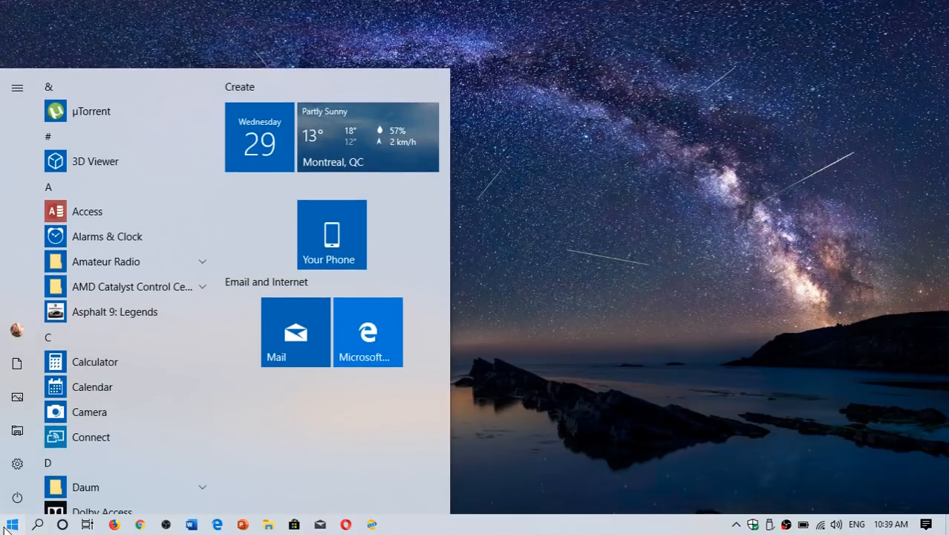
{"action": "scroll", "scroll_direction": "down", "scroll_amount": 3}
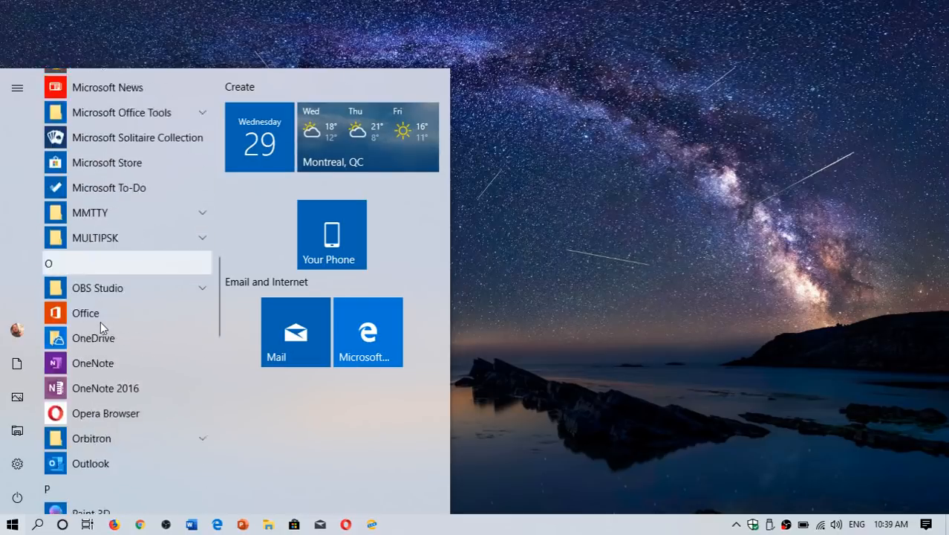
{"action": "scroll", "scroll_direction": "down", "scroll_amount": 3}
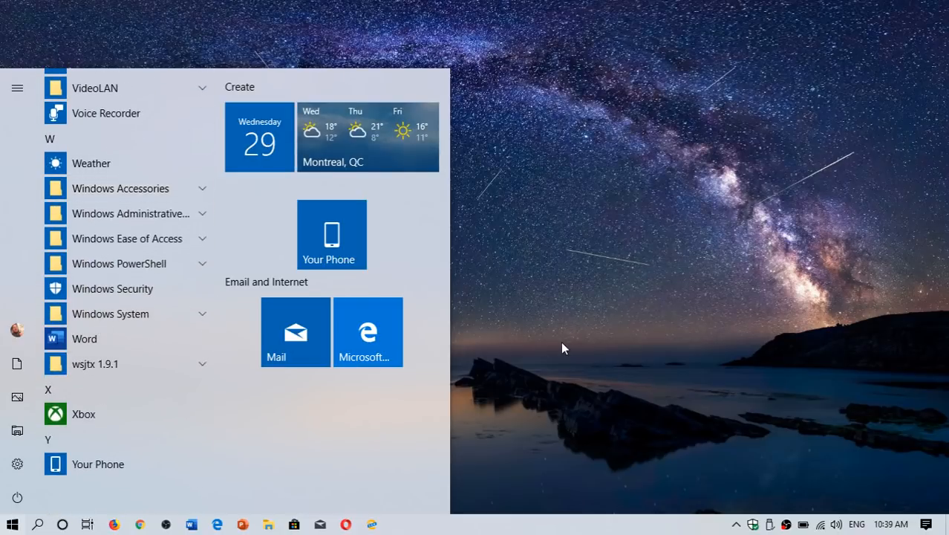
{"action": "left_click", "coordinate": [12, 523]}
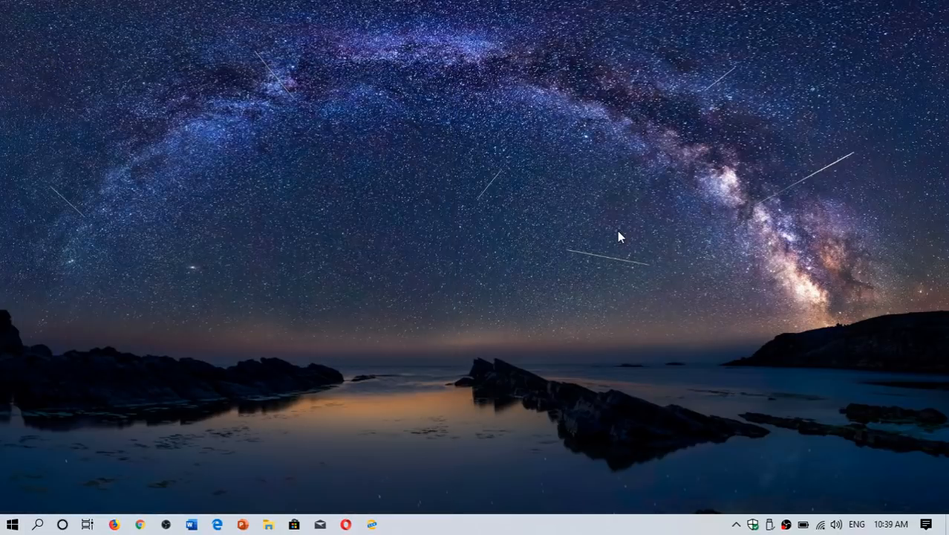
{"action": "mouse_move", "coordinate": [39, 523]}
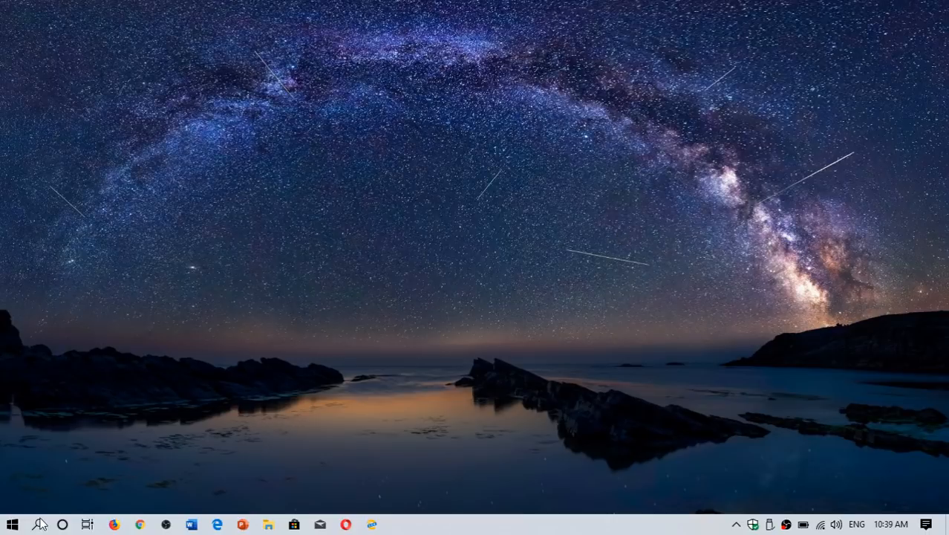
{"action": "type", "text": "sandbo"}
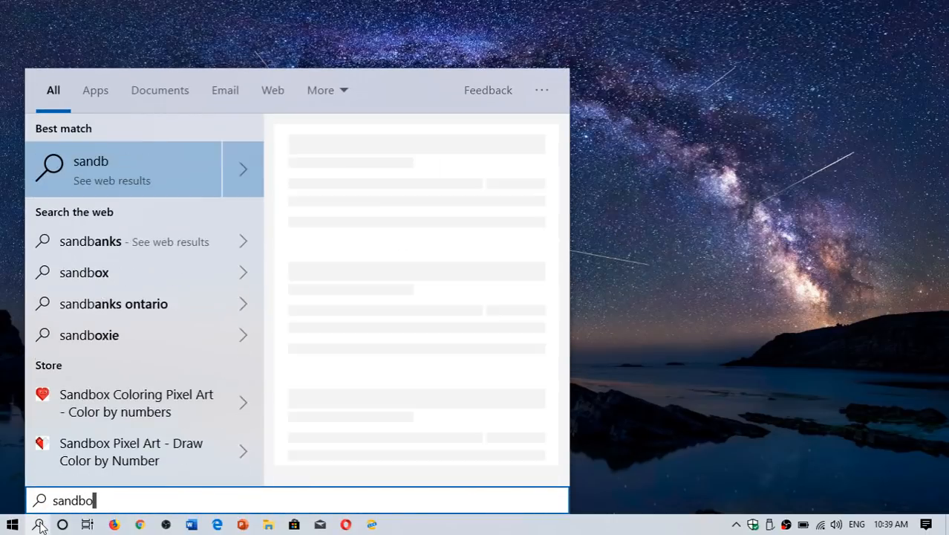